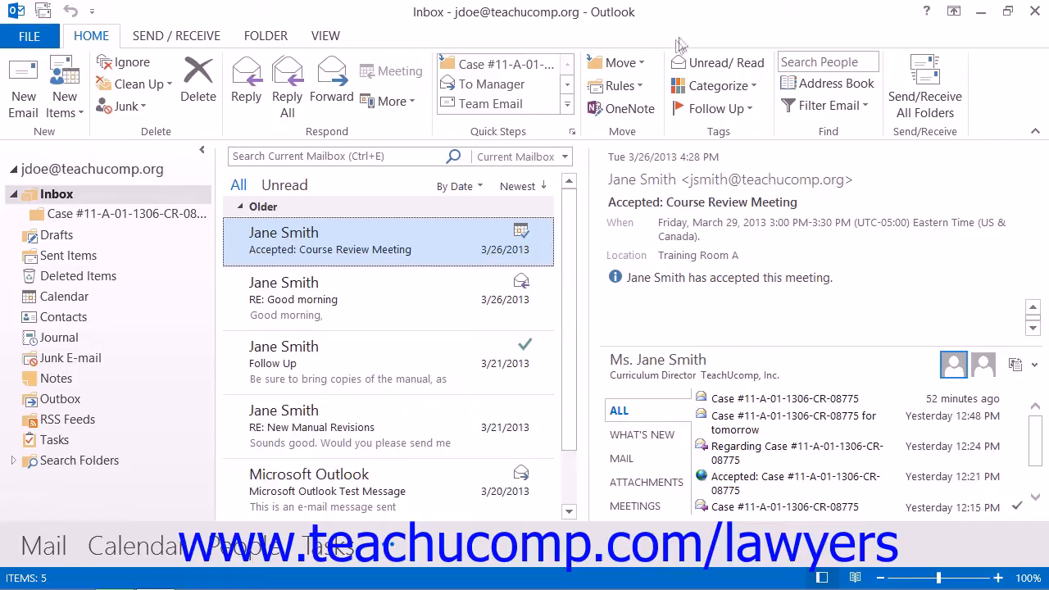
- Start a new blank e-mail and switch to its message Options
click(23, 82)
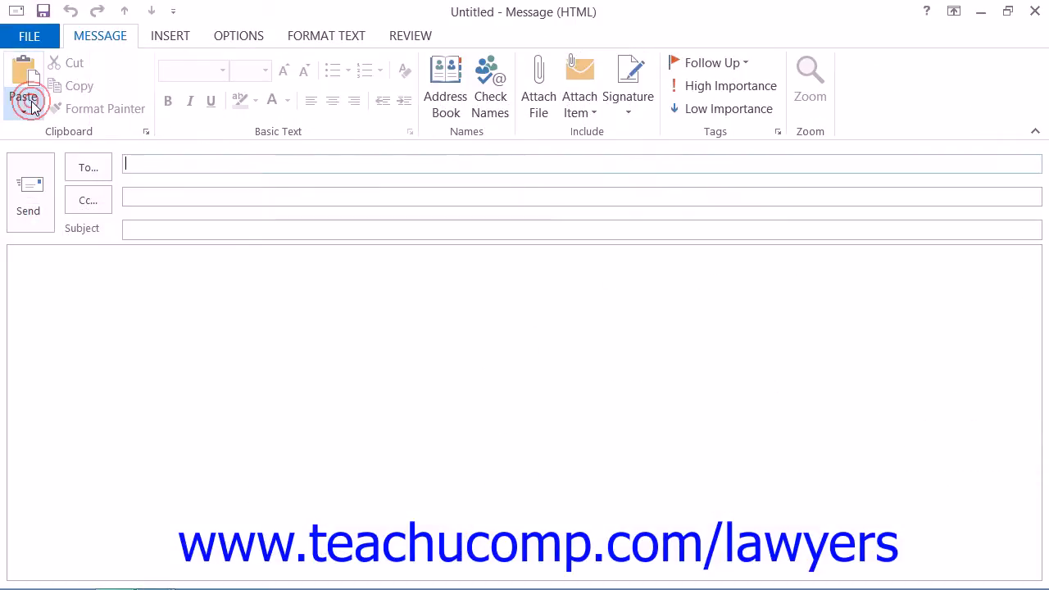
mouse_move(105, 108)
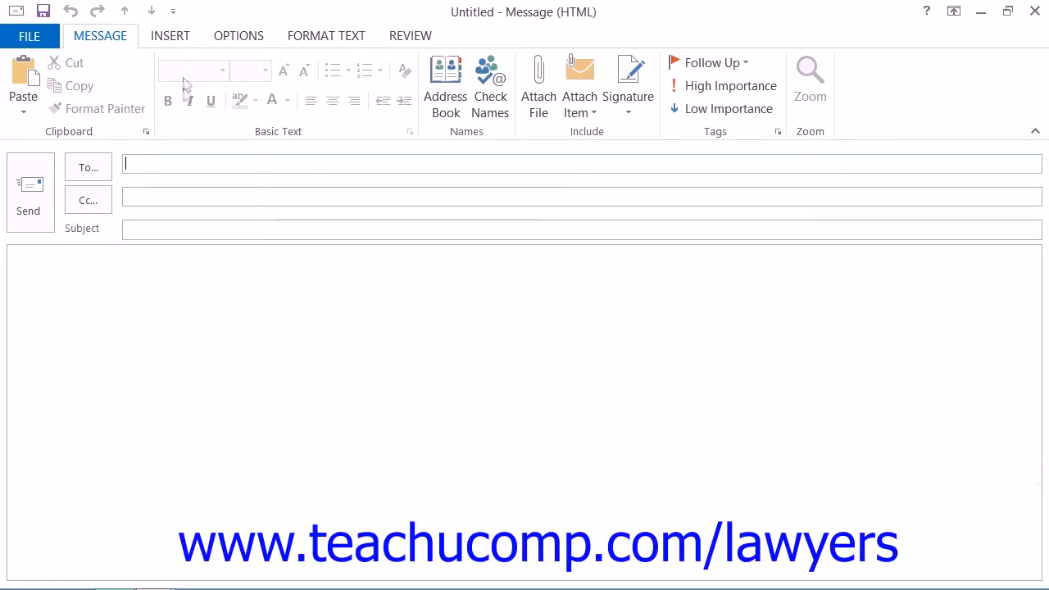
click(240, 36)
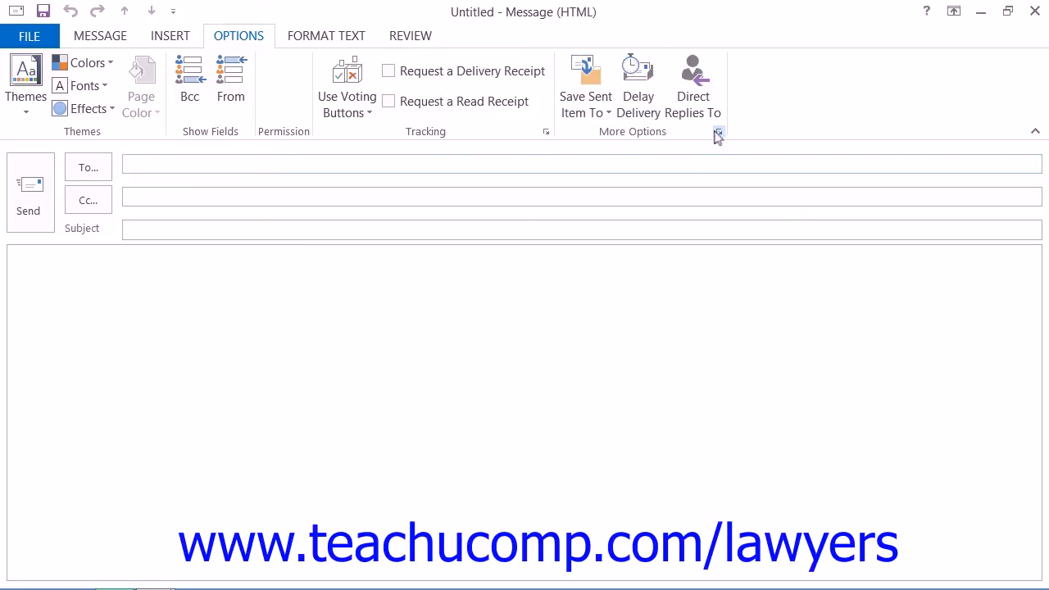
mouse_move(718, 133)
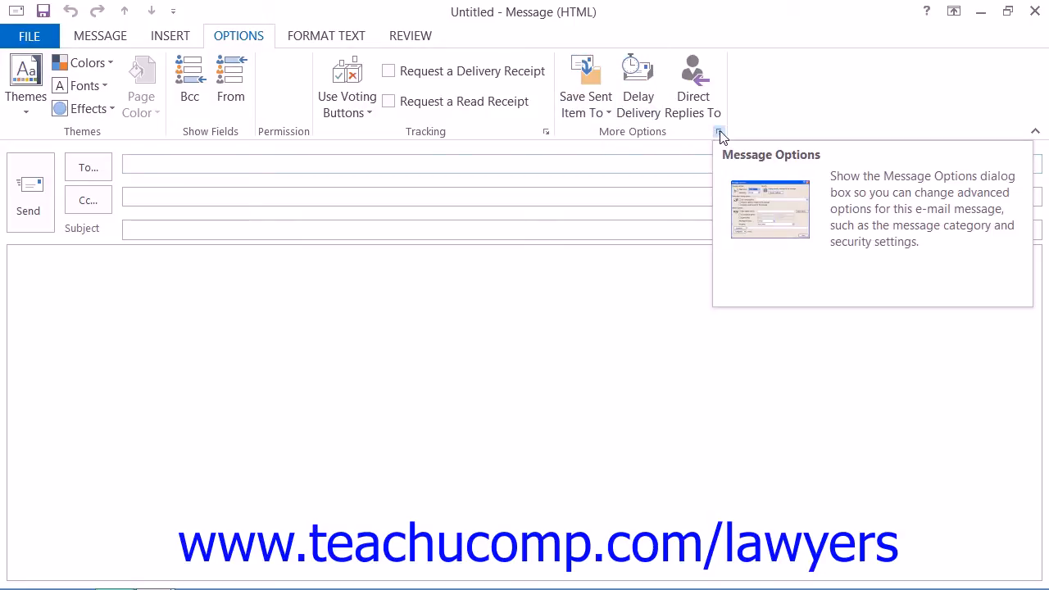
- In the message Properties, enable Encrypt message contents and attachments under Security Settings
click(719, 131)
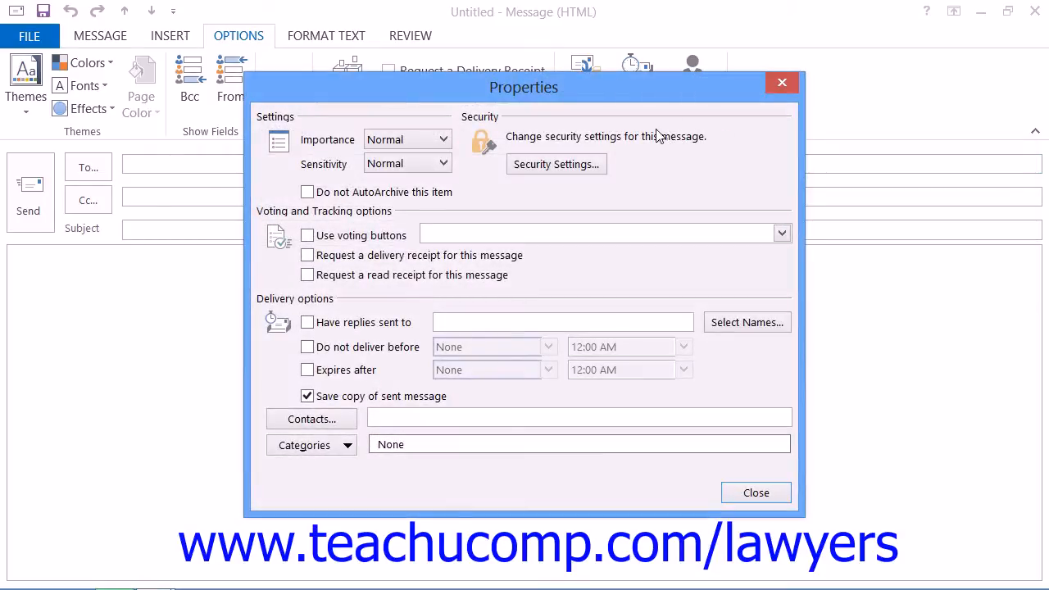
mouse_move(558, 164)
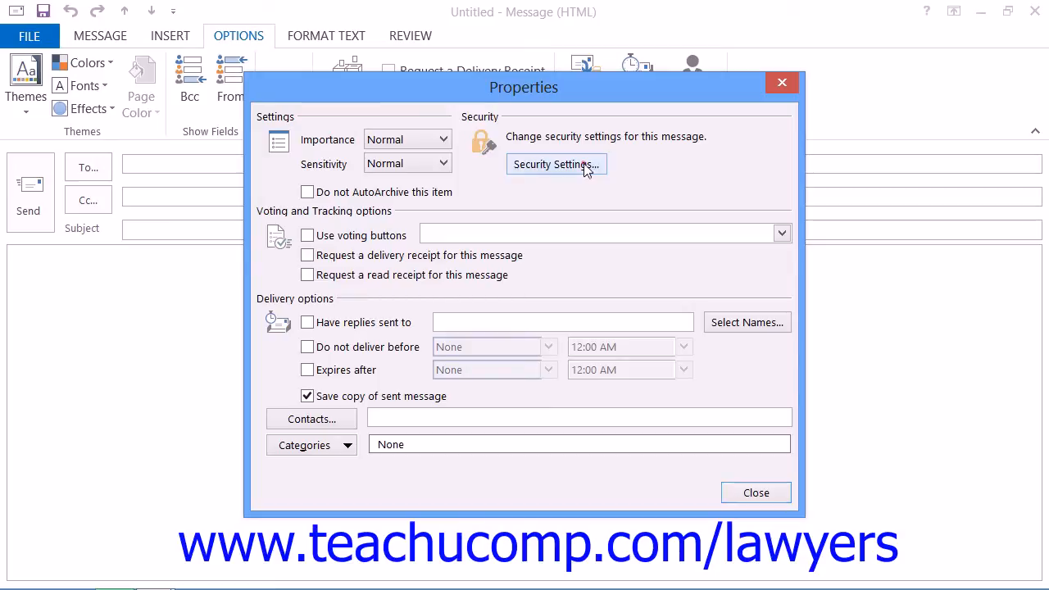
click(556, 164)
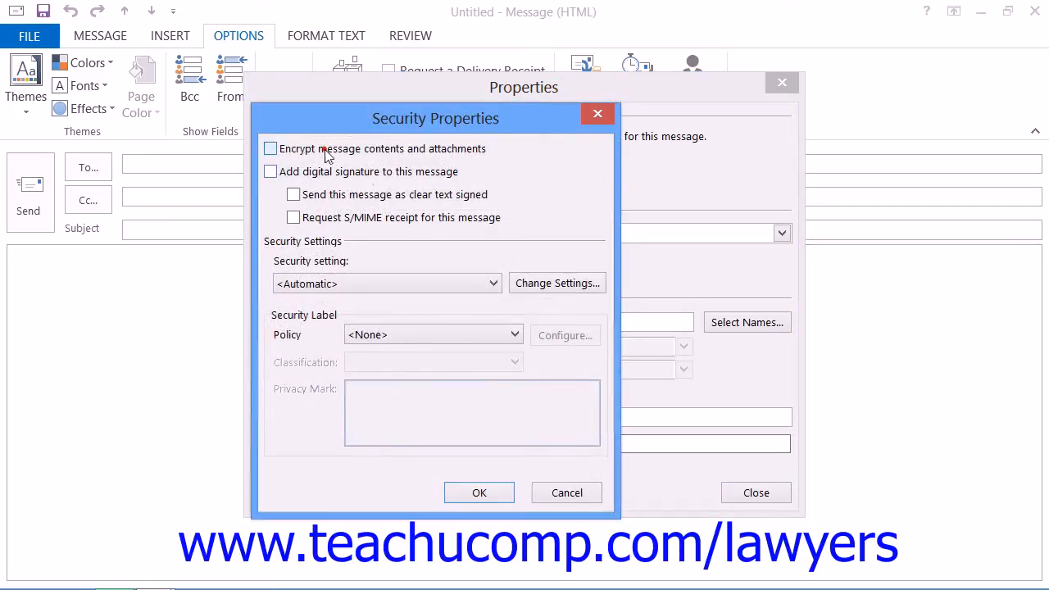
click(270, 147)
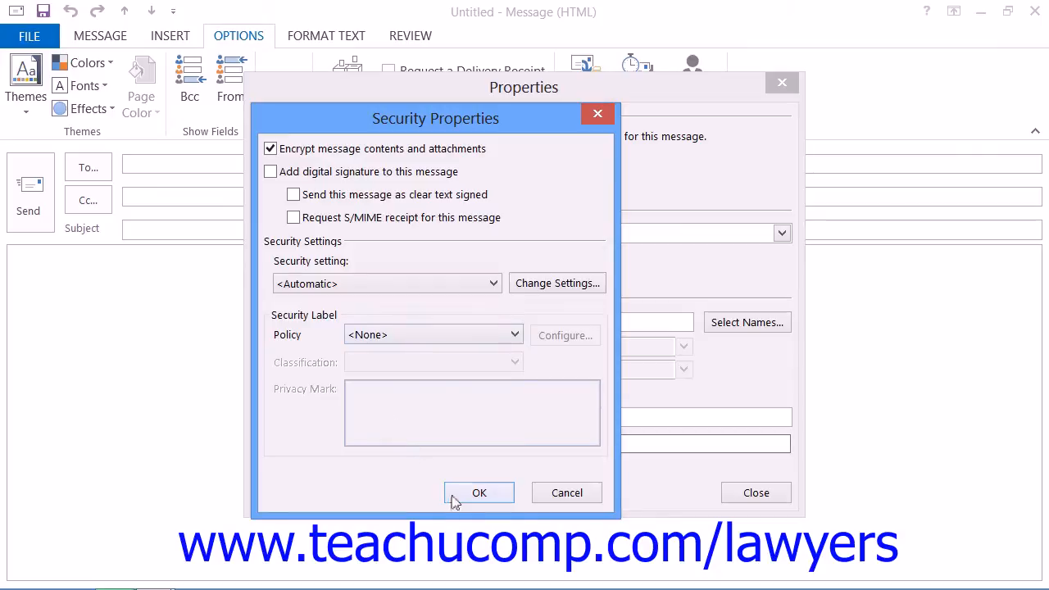
click(479, 492)
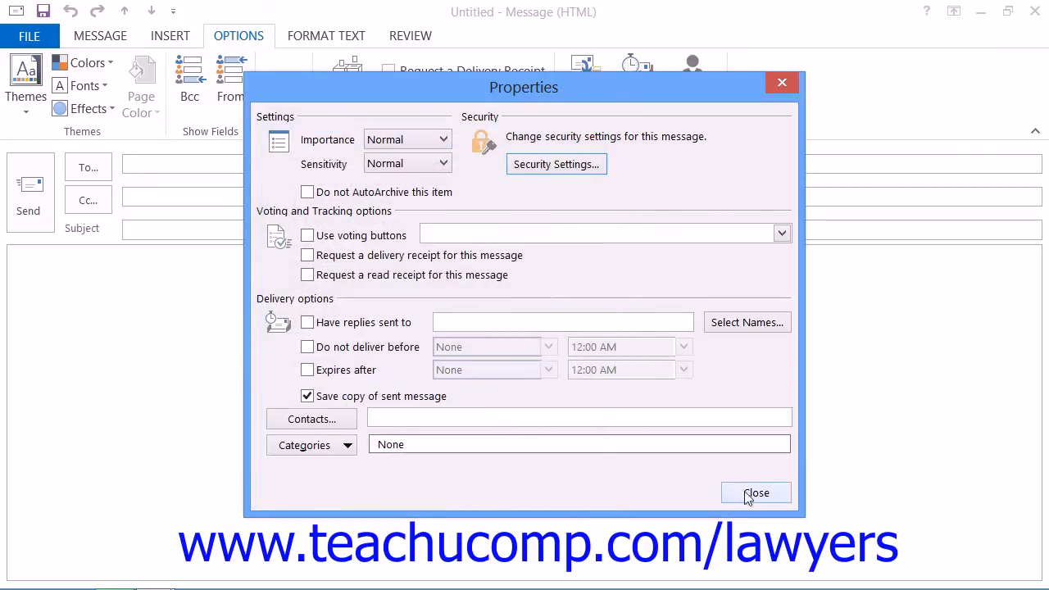
- Close the Properties dialog and the draft message, returning to the Inbox
click(756, 492)
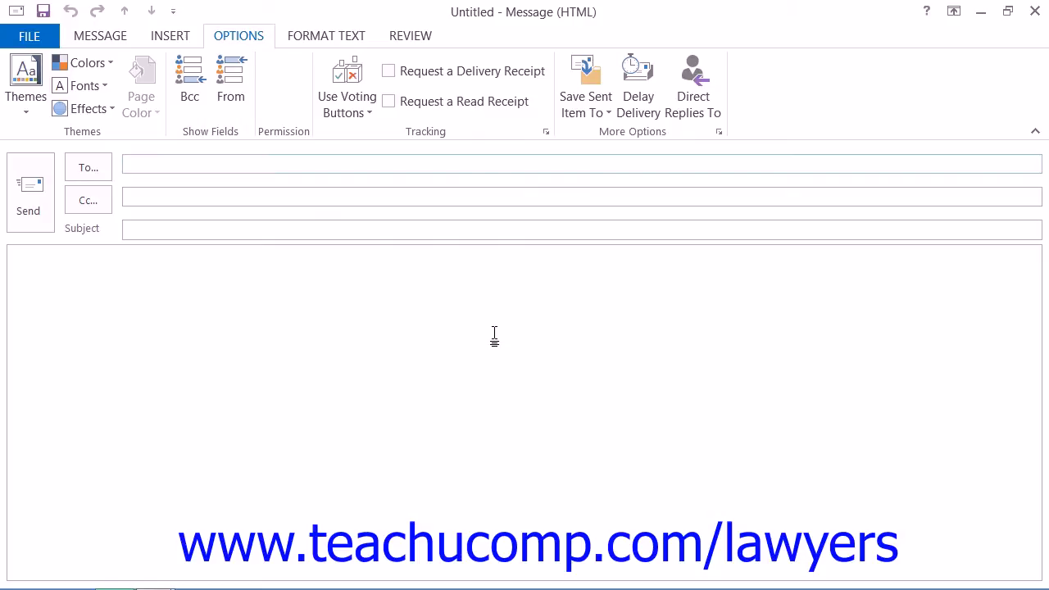
mouse_move(485, 332)
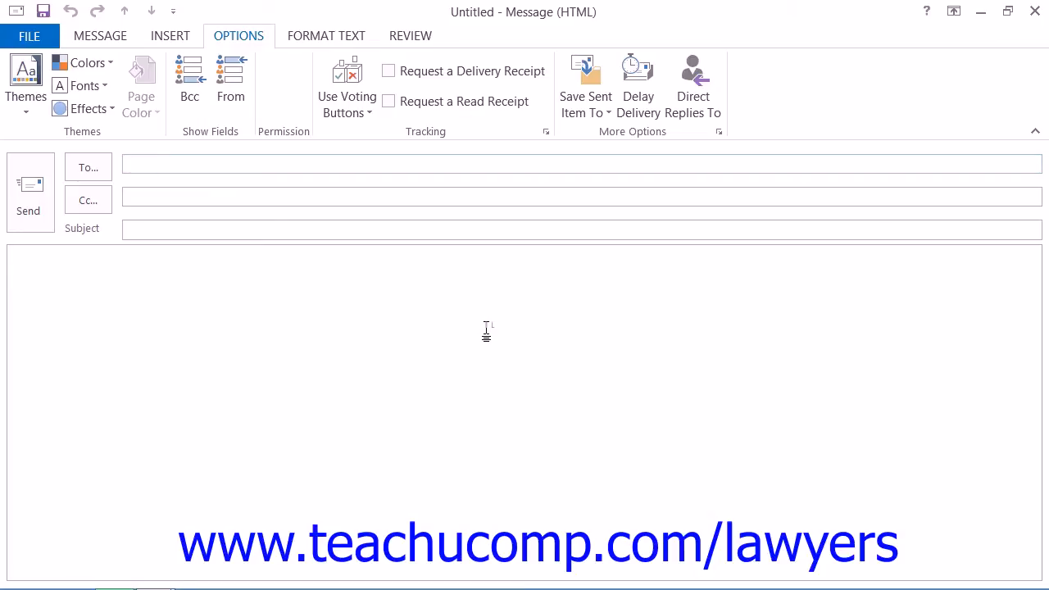
mouse_move(537, 285)
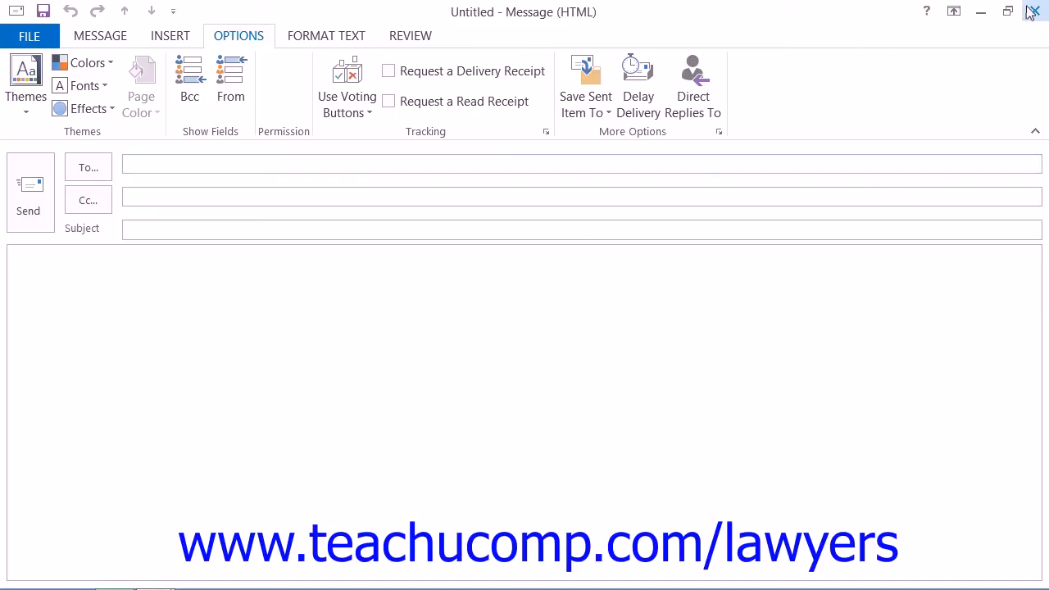
click(1034, 11)
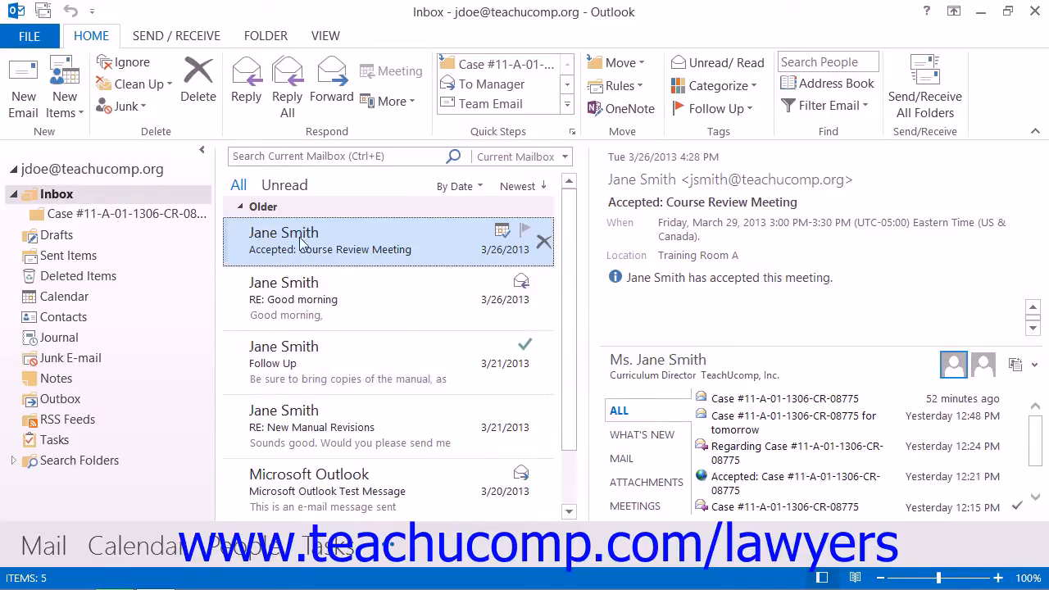
- Reach Trust Center Settings via File > Options > Trust Center
click(30, 36)
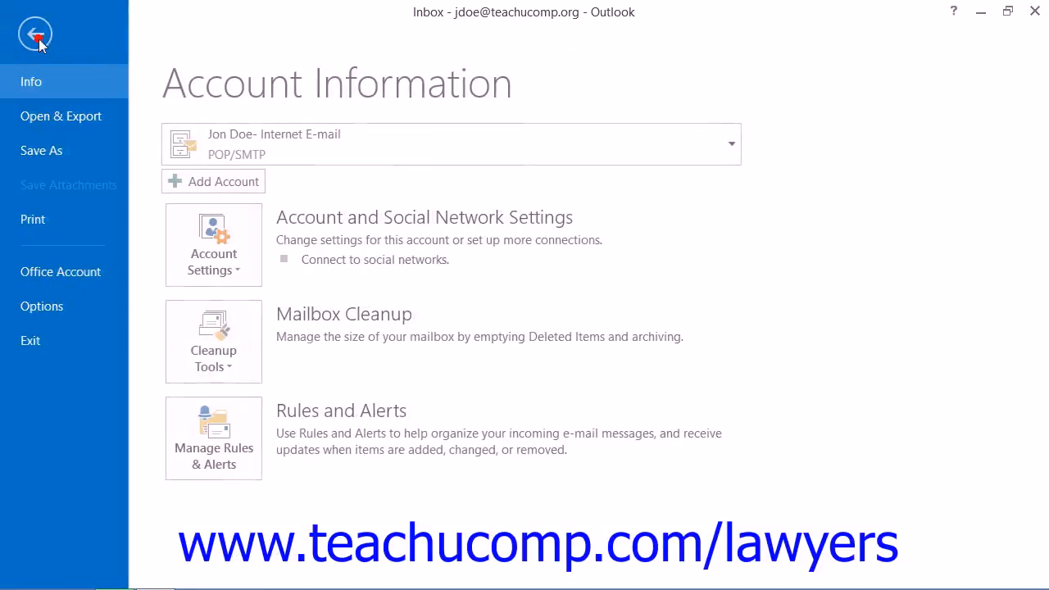
mouse_move(43, 307)
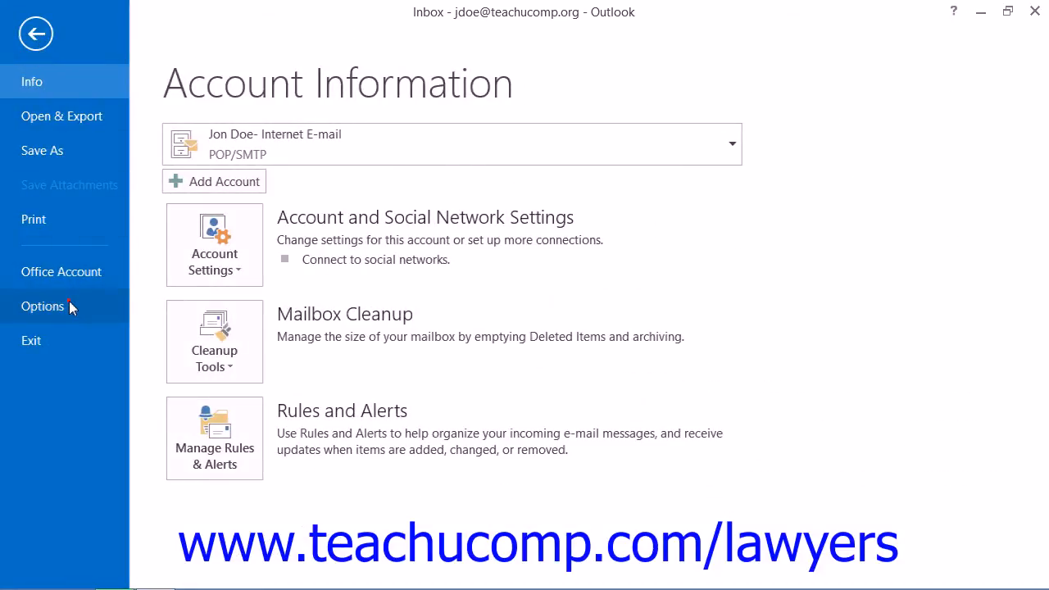
click(43, 306)
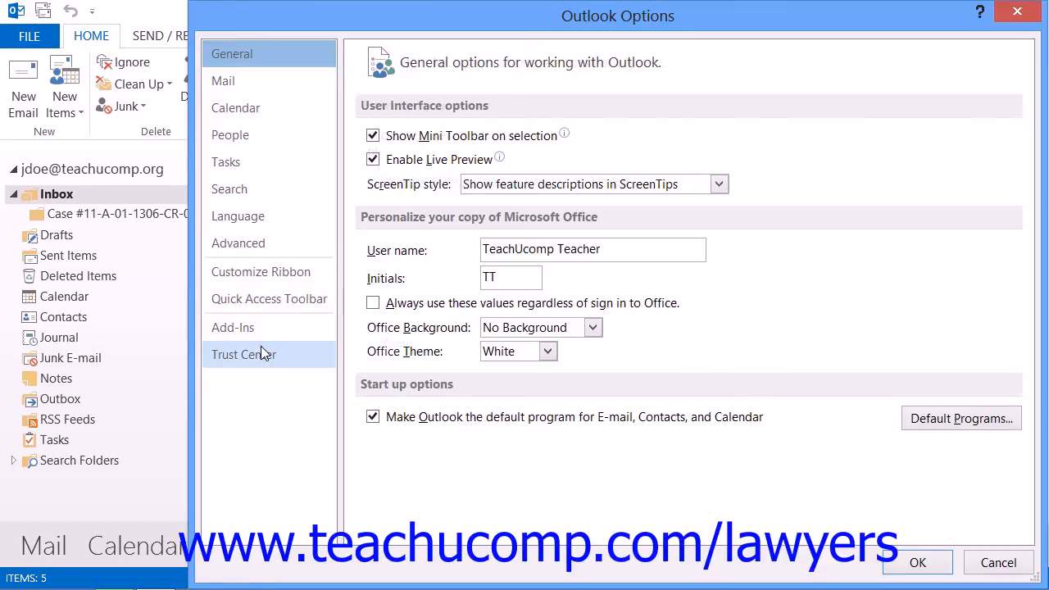
click(243, 354)
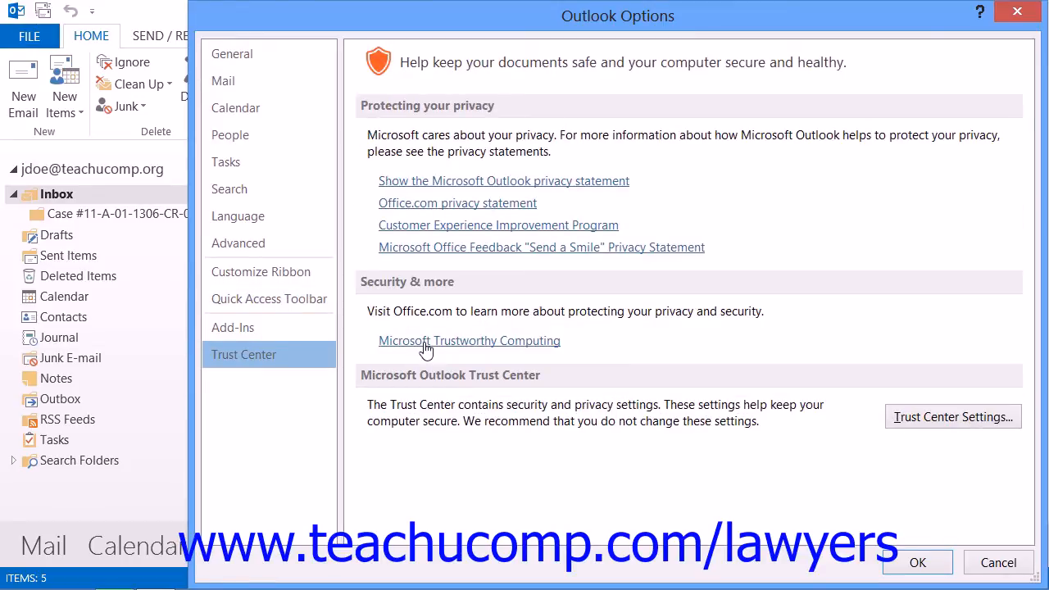
mouse_move(492, 338)
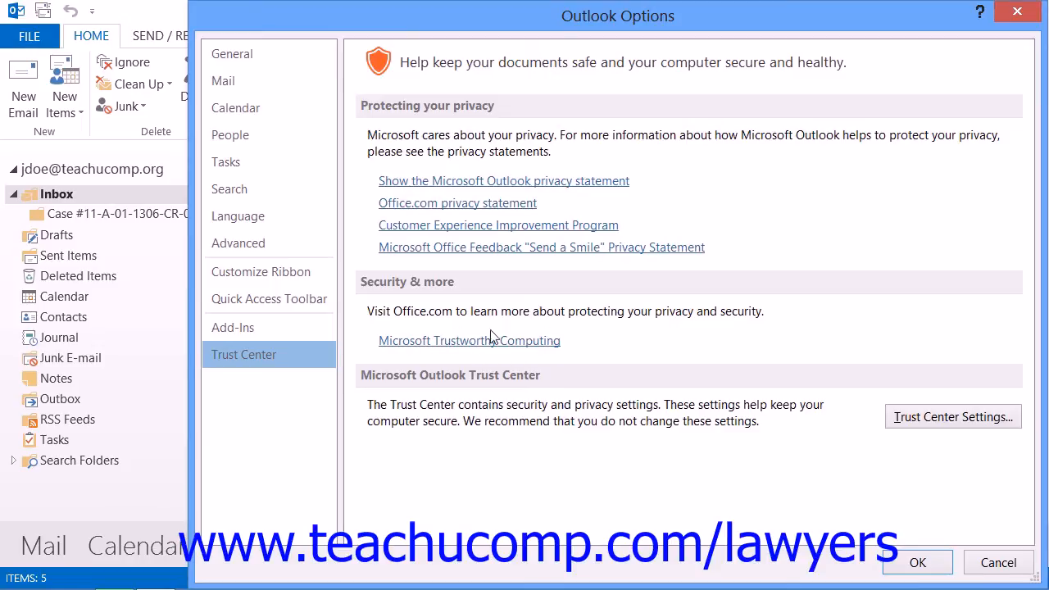
click(952, 417)
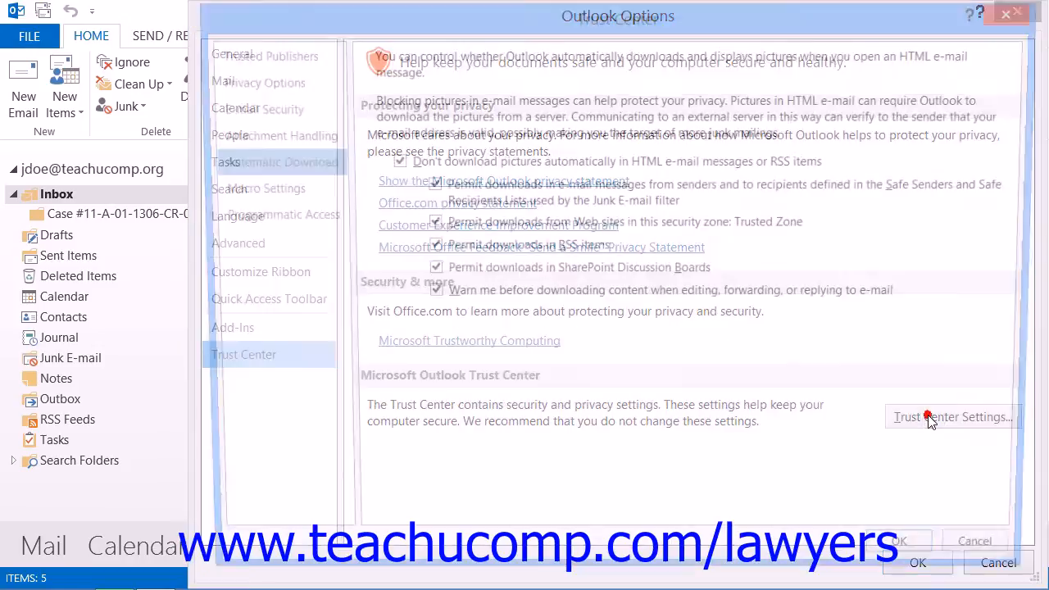
- In E-mail Security, toggle Encrypt contents and attachments for outgoing messages, then accept and close Options
click(951, 416)
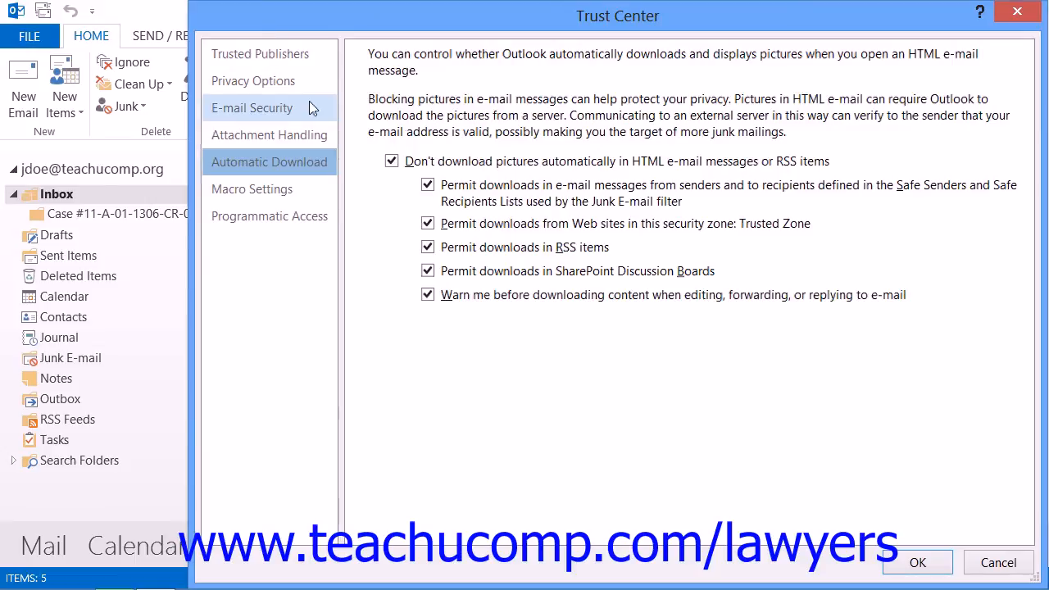
click(252, 109)
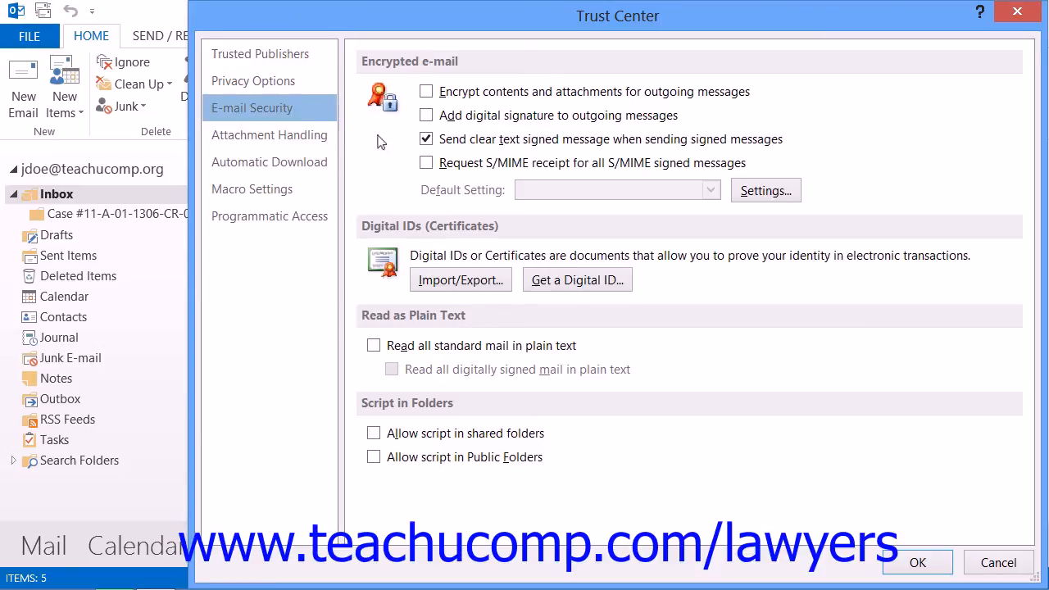
click(426, 92)
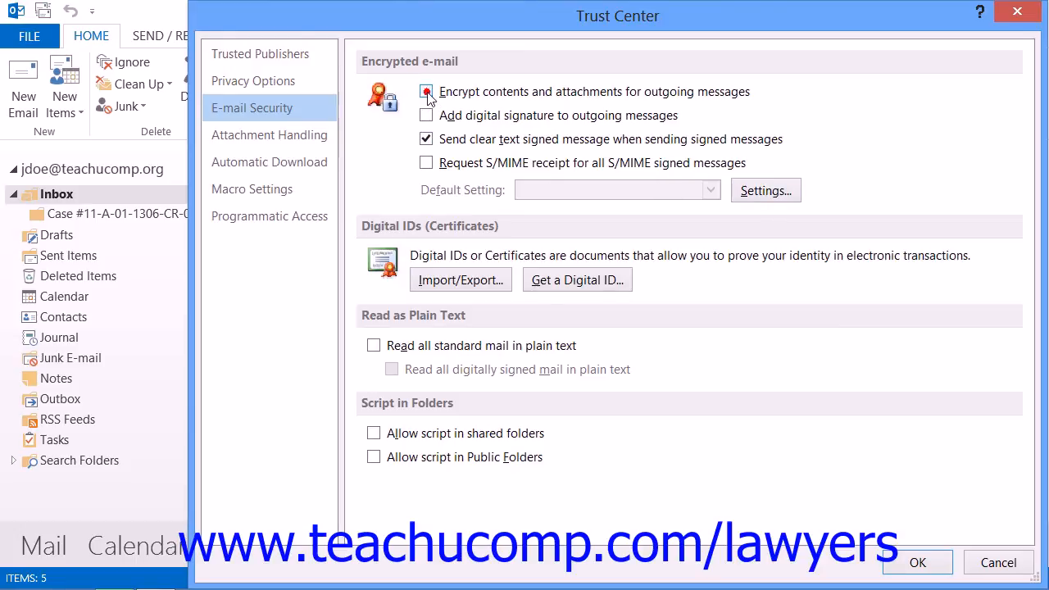
click(426, 92)
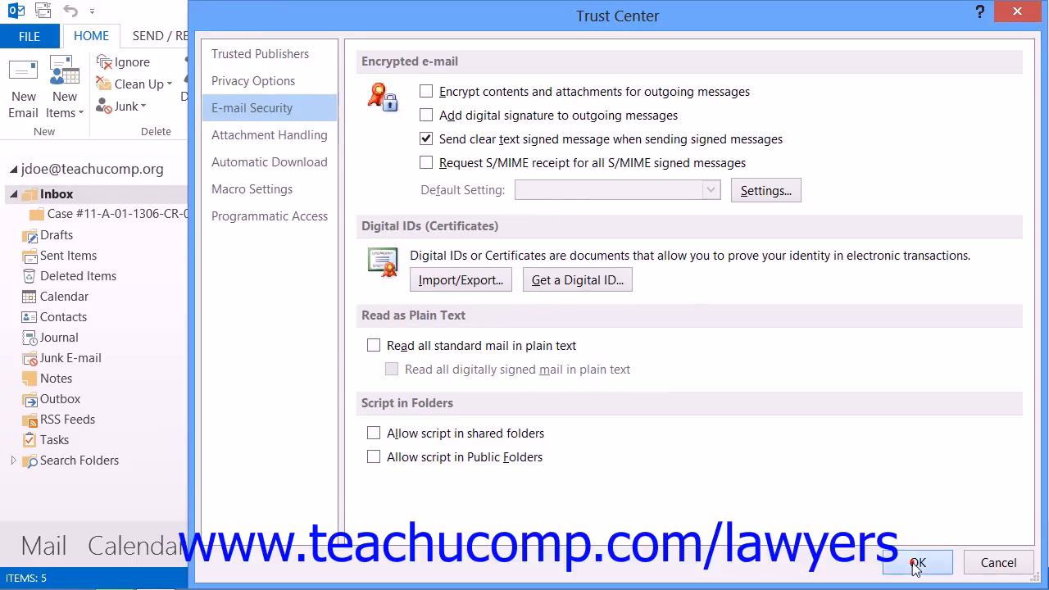
click(916, 564)
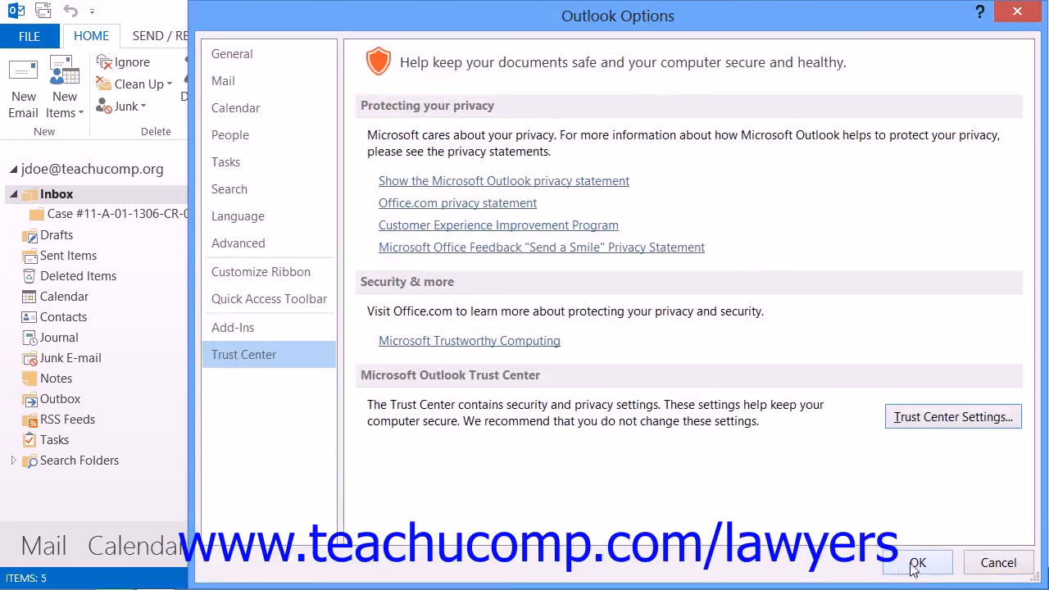
click(918, 563)
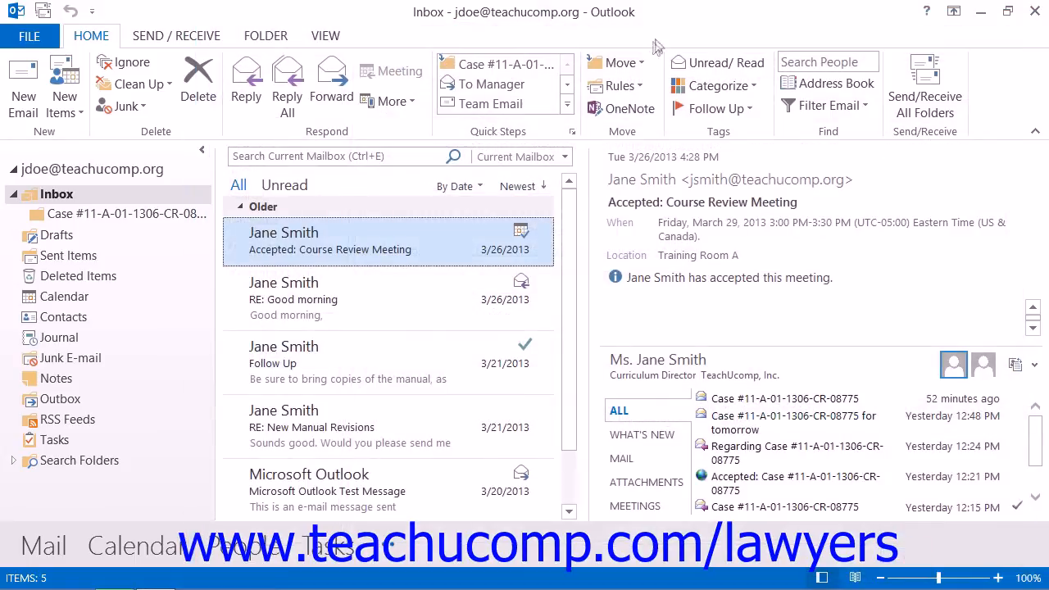